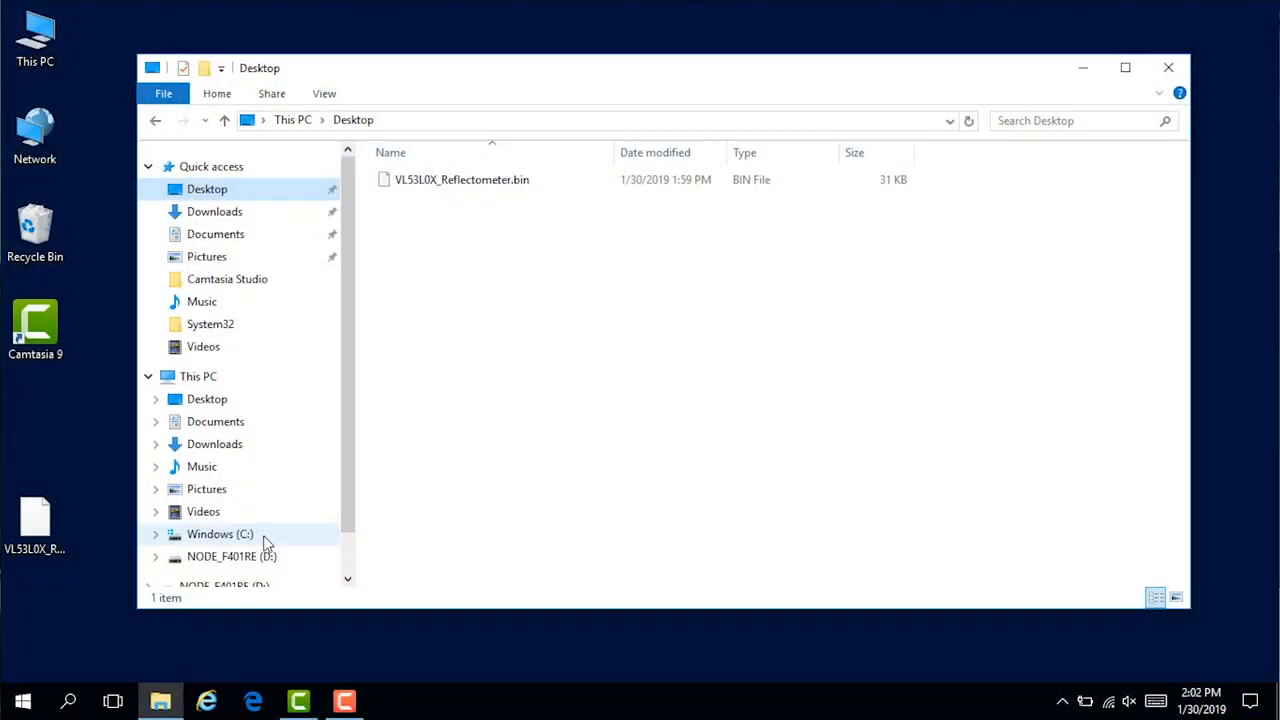
{"action": "mouse_move", "coordinate": [224, 564]}
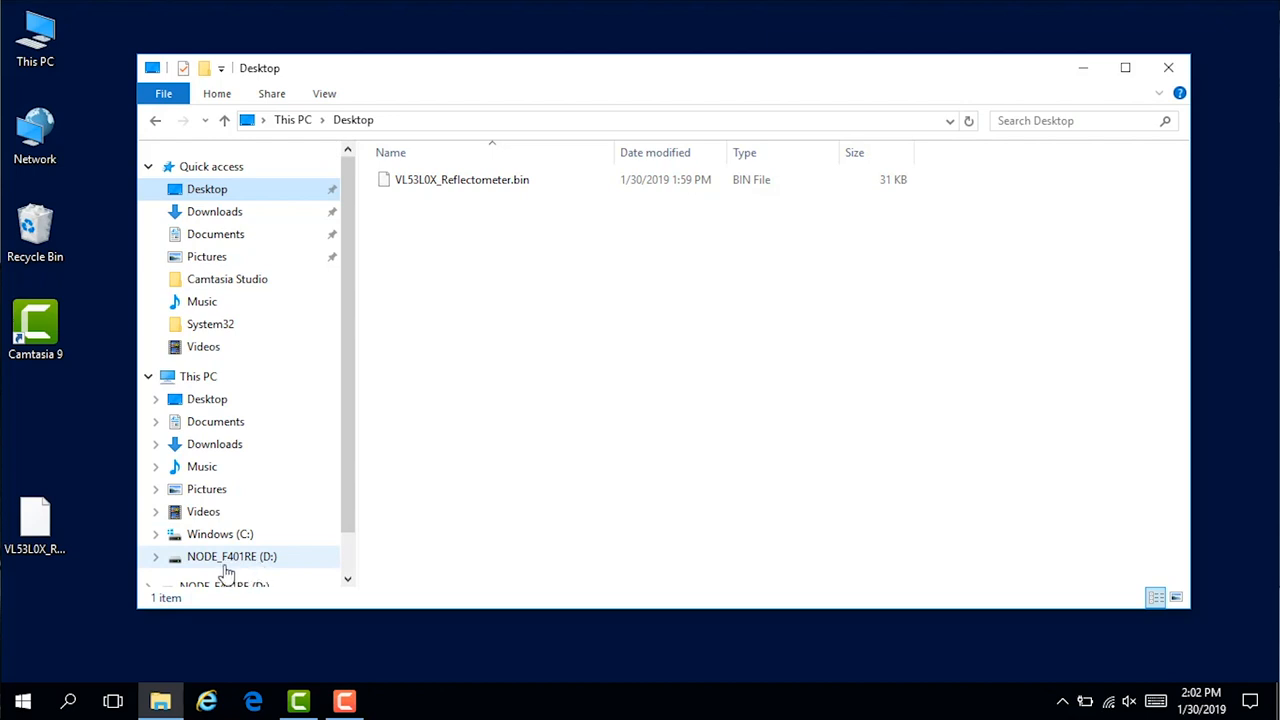
{"action": "mouse_move", "coordinate": [252, 566]}
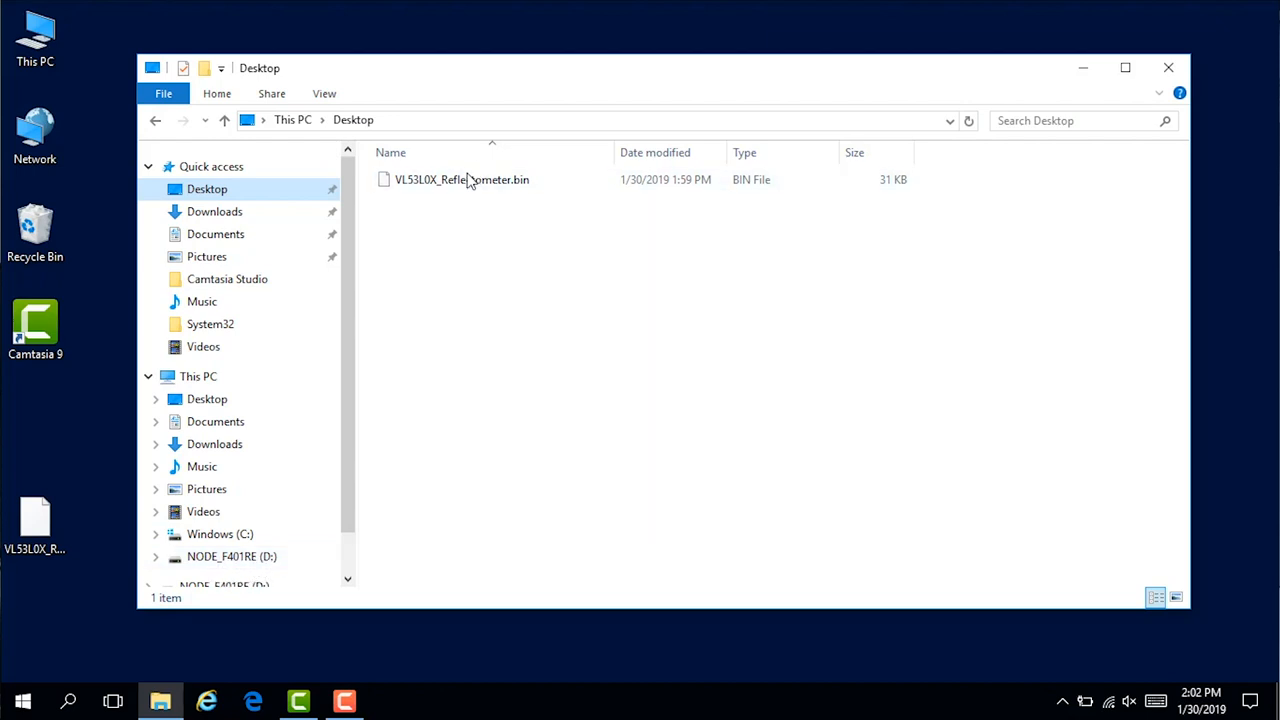
Step: Select VL53L0X_Reflectometer.bin on the Desktop, then switch to the NODE_F401RE (D:) board drive
{"action": "left_click", "coordinate": [460, 180]}
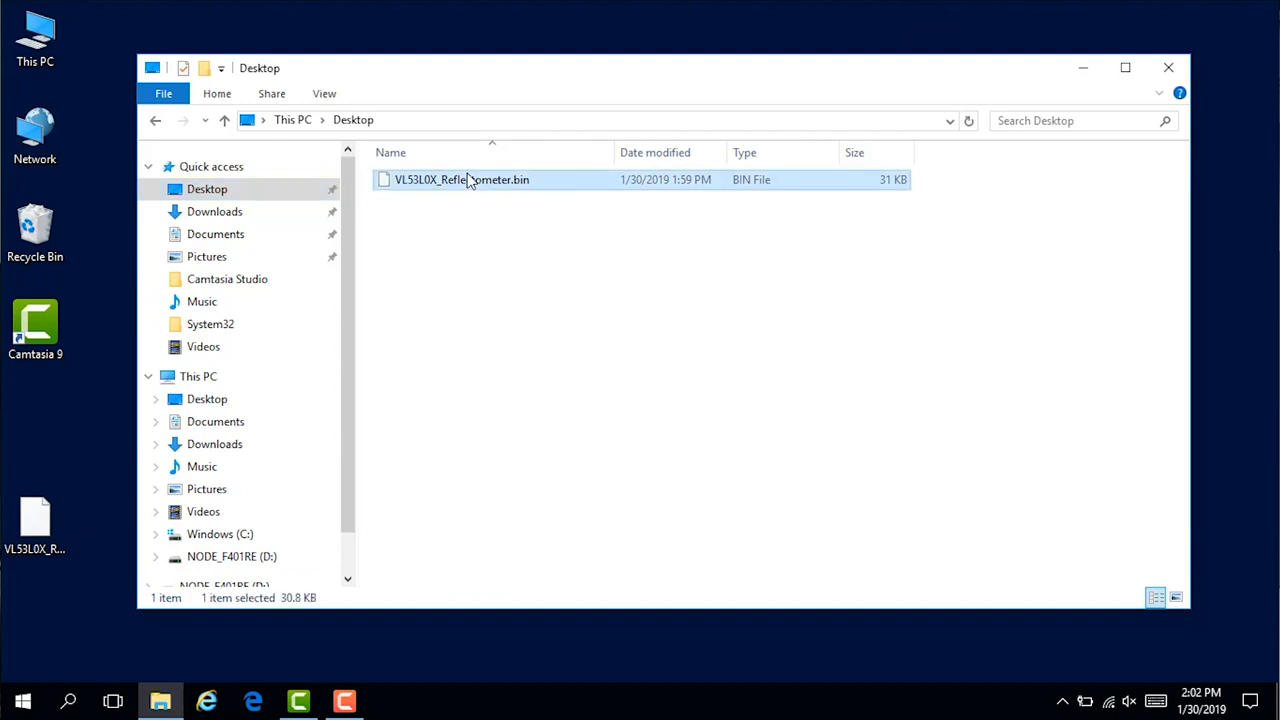
{"action": "right_click", "coordinate": [460, 180]}
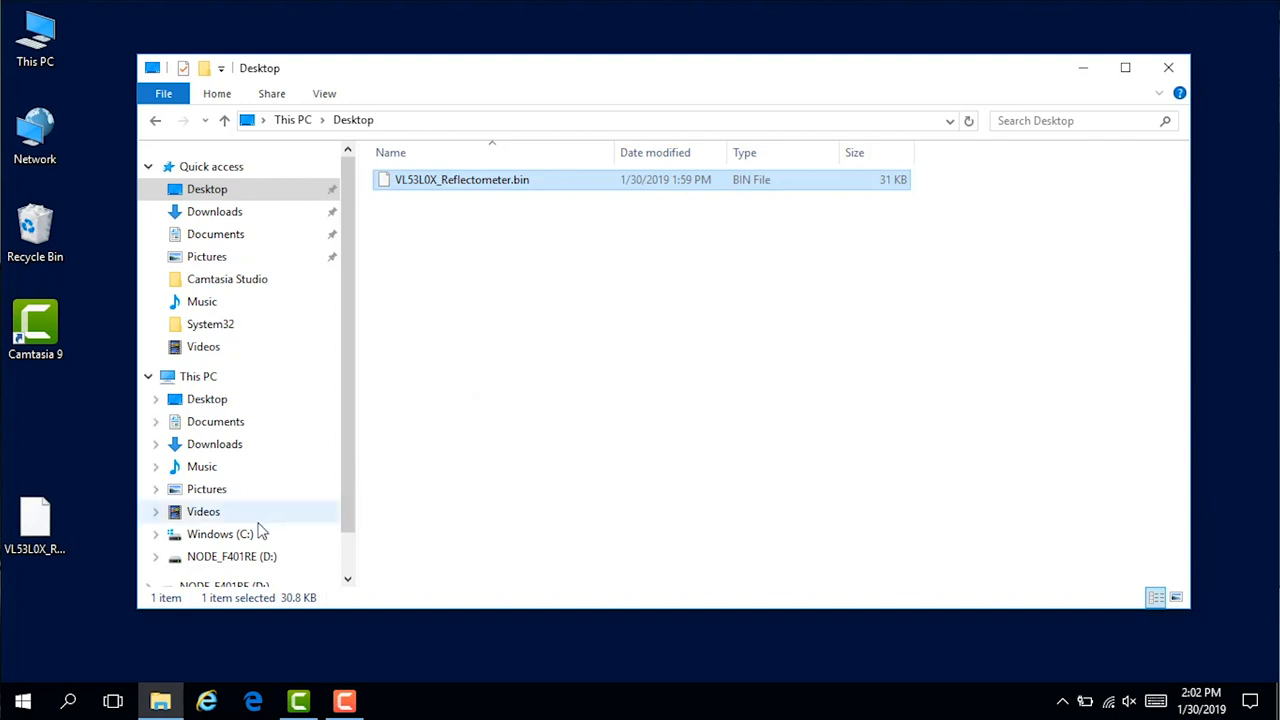
{"action": "left_click", "coordinate": [232, 556]}
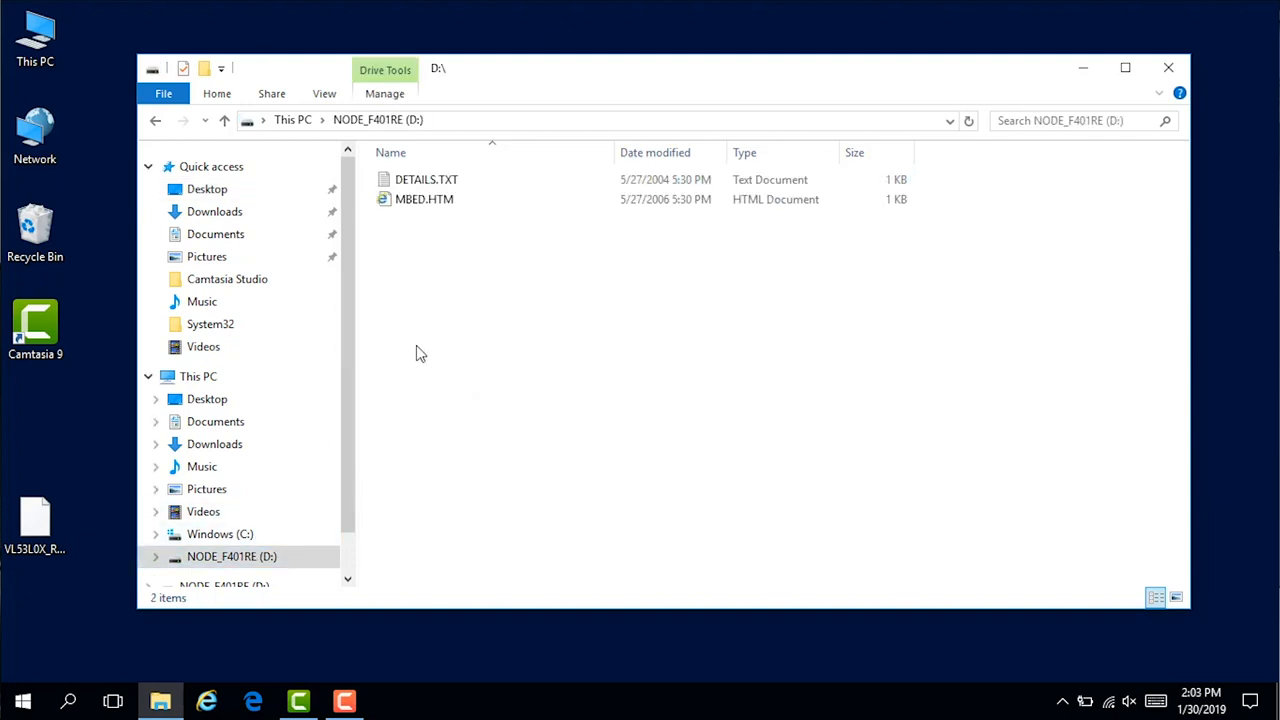